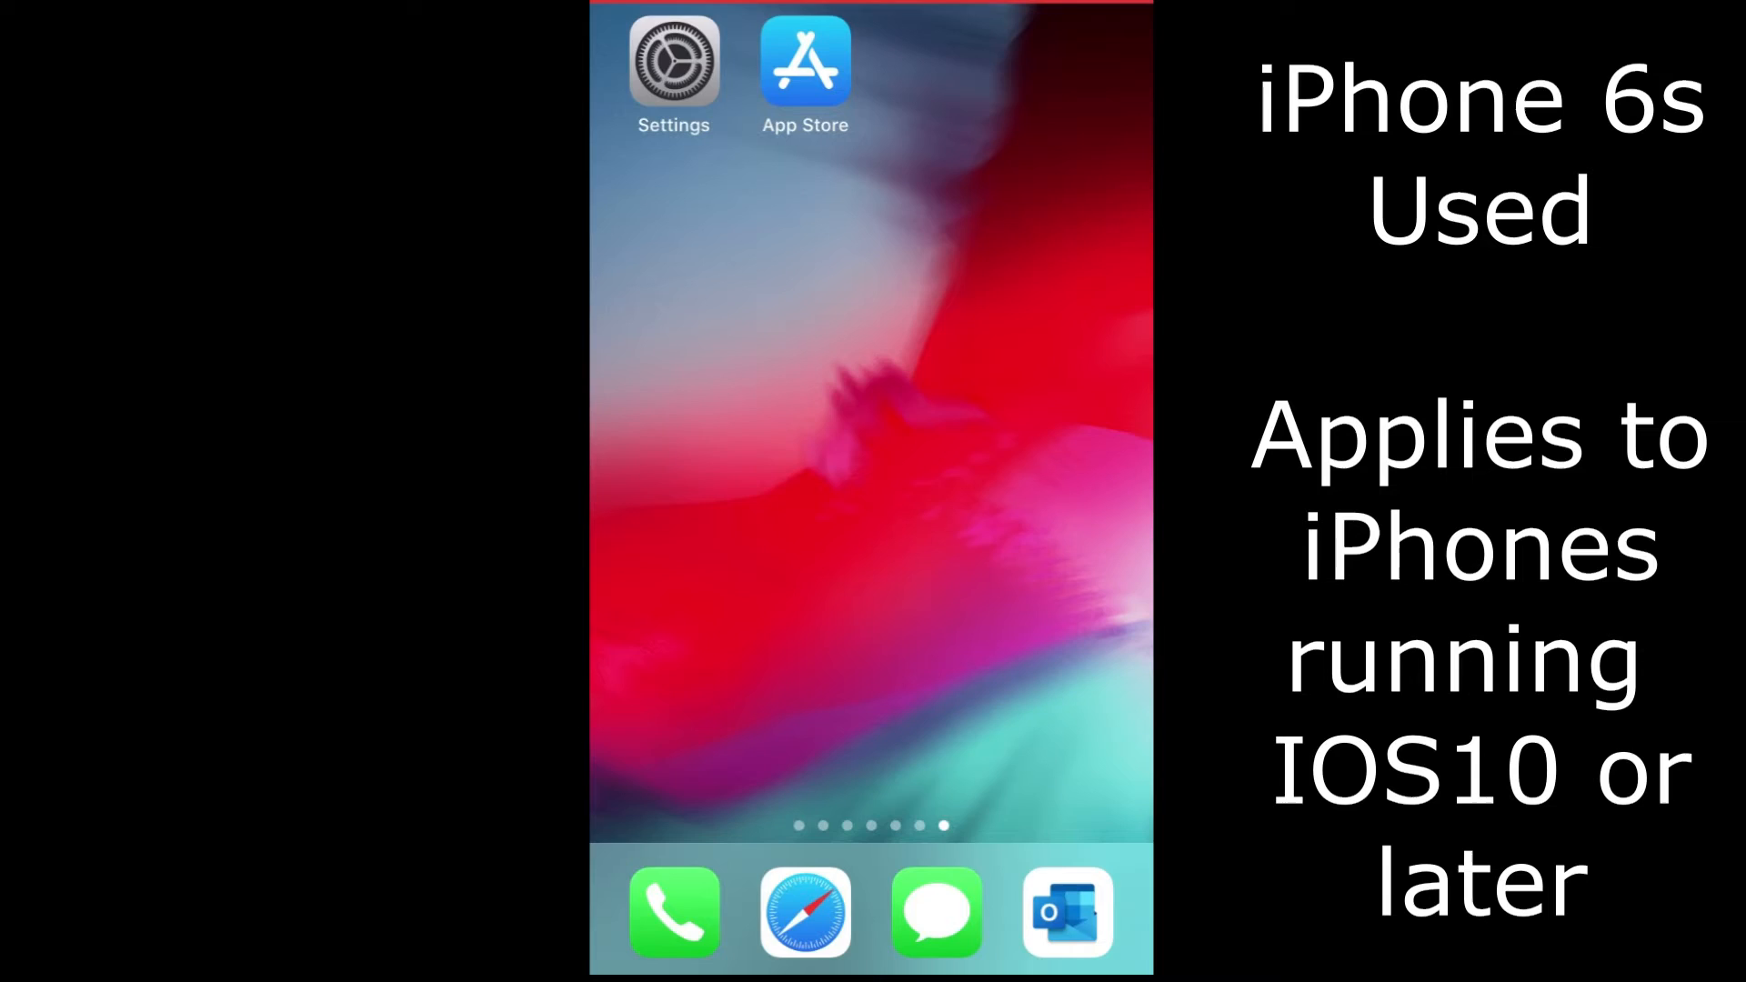
Launch Settings and scroll the list to locate the Phone entry
{"action": "left_click", "coordinate": [674, 61]}
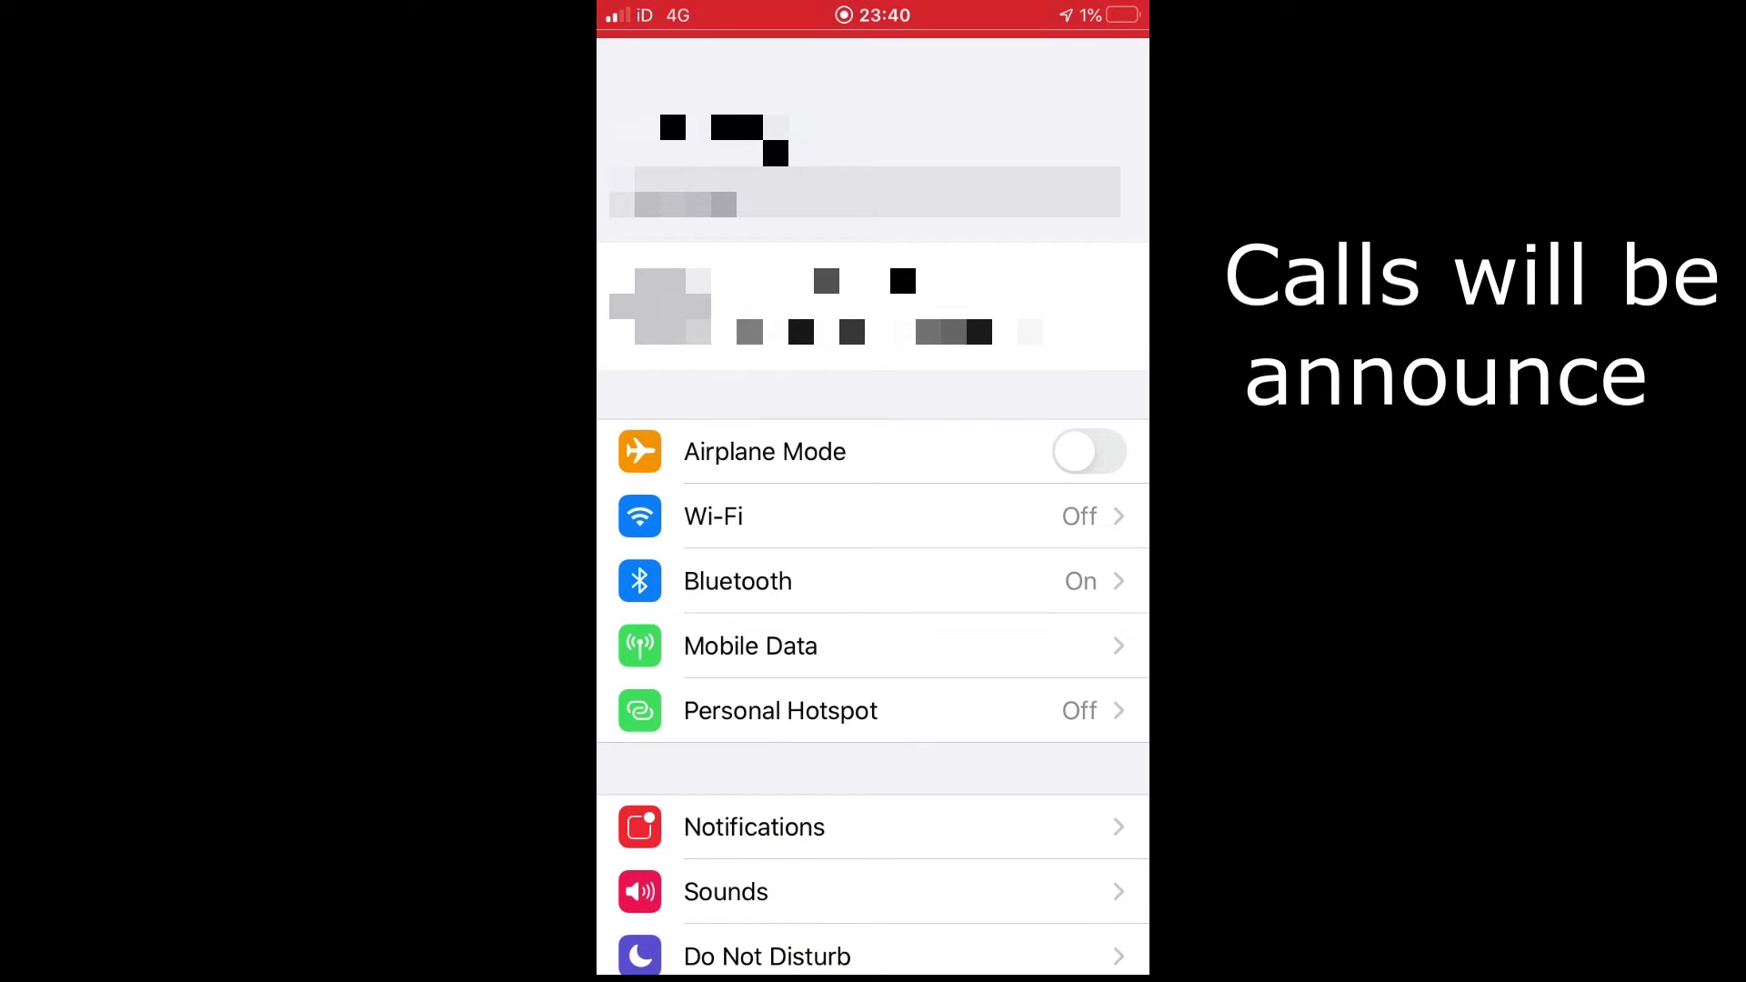
{"action": "scroll", "scroll_direction": "down", "scroll_amount": 3}
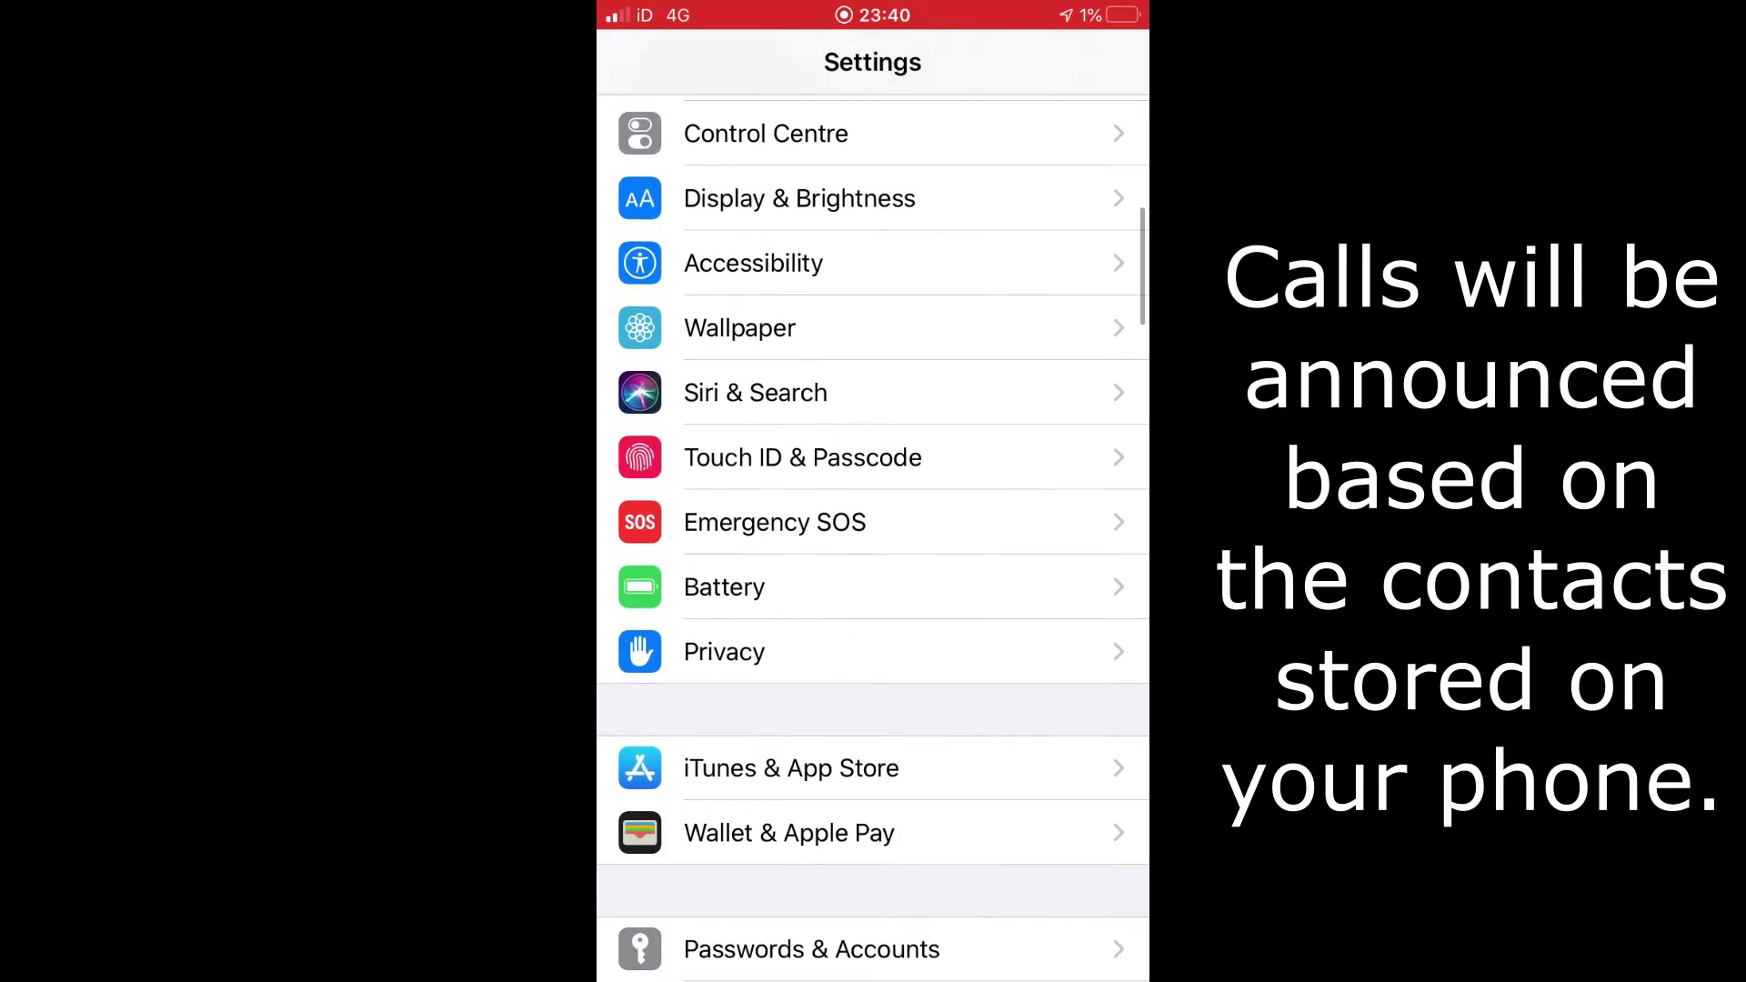
{"action": "scroll", "scroll_direction": "down", "scroll_amount": 3}
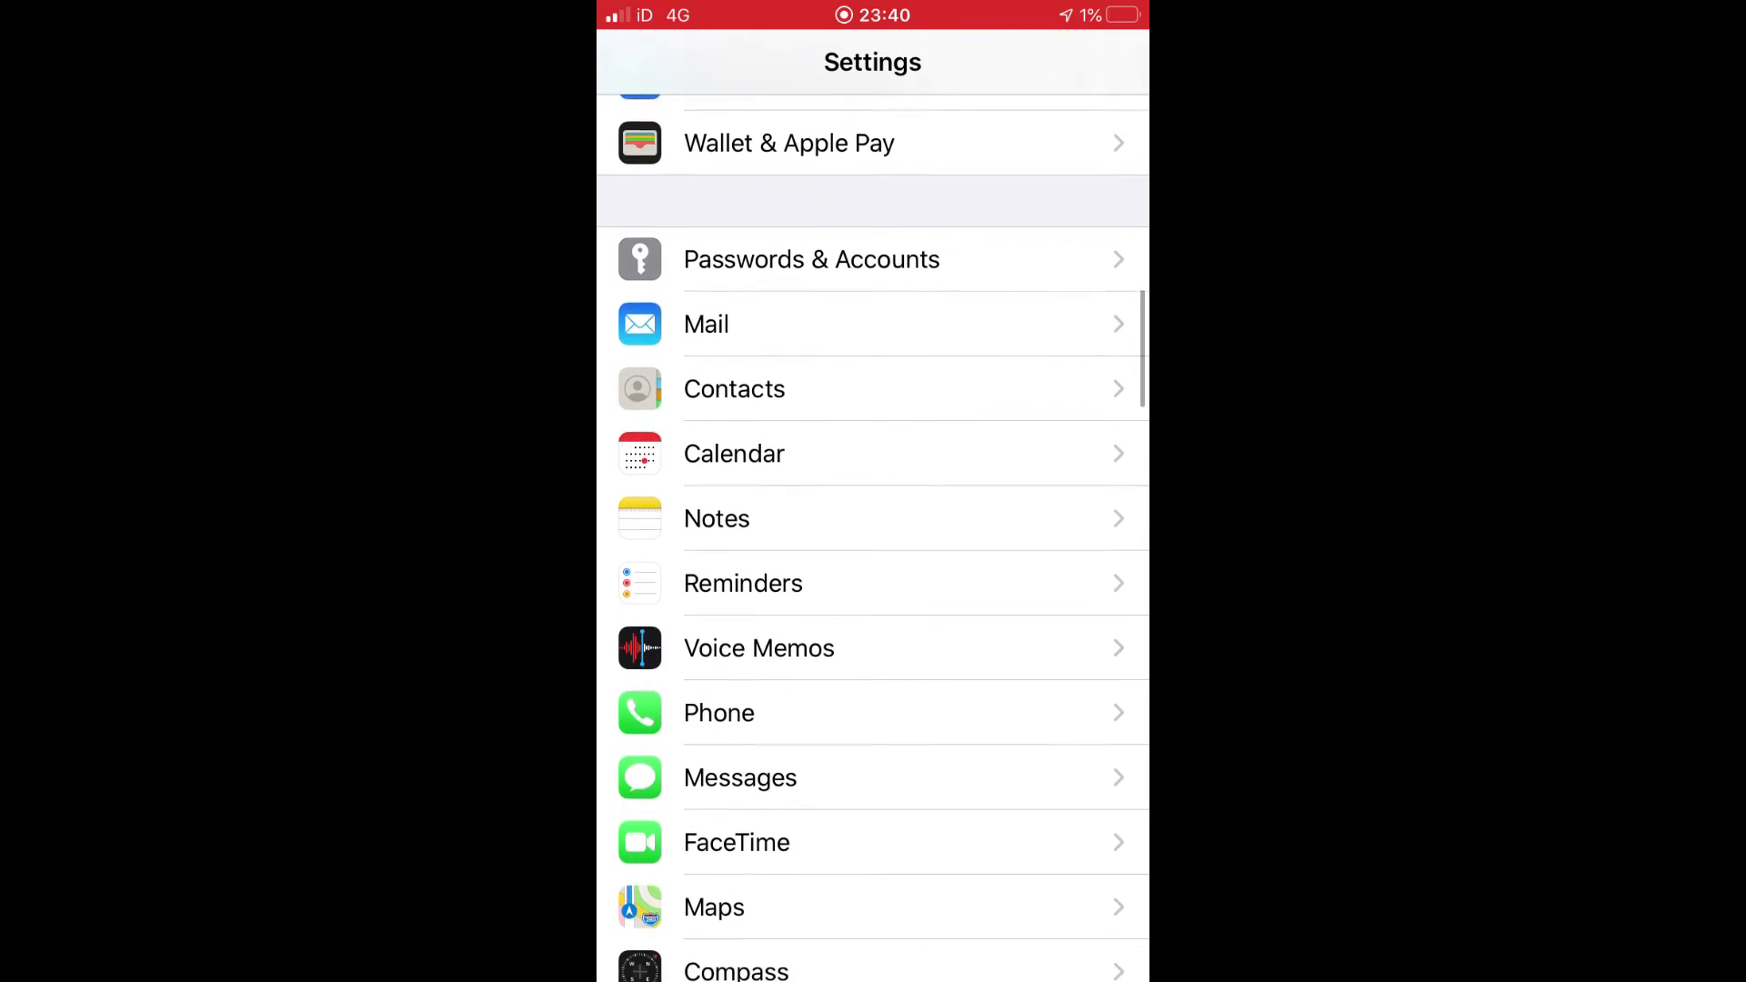
{"action": "scroll", "scroll_direction": "up", "scroll_amount": 3}
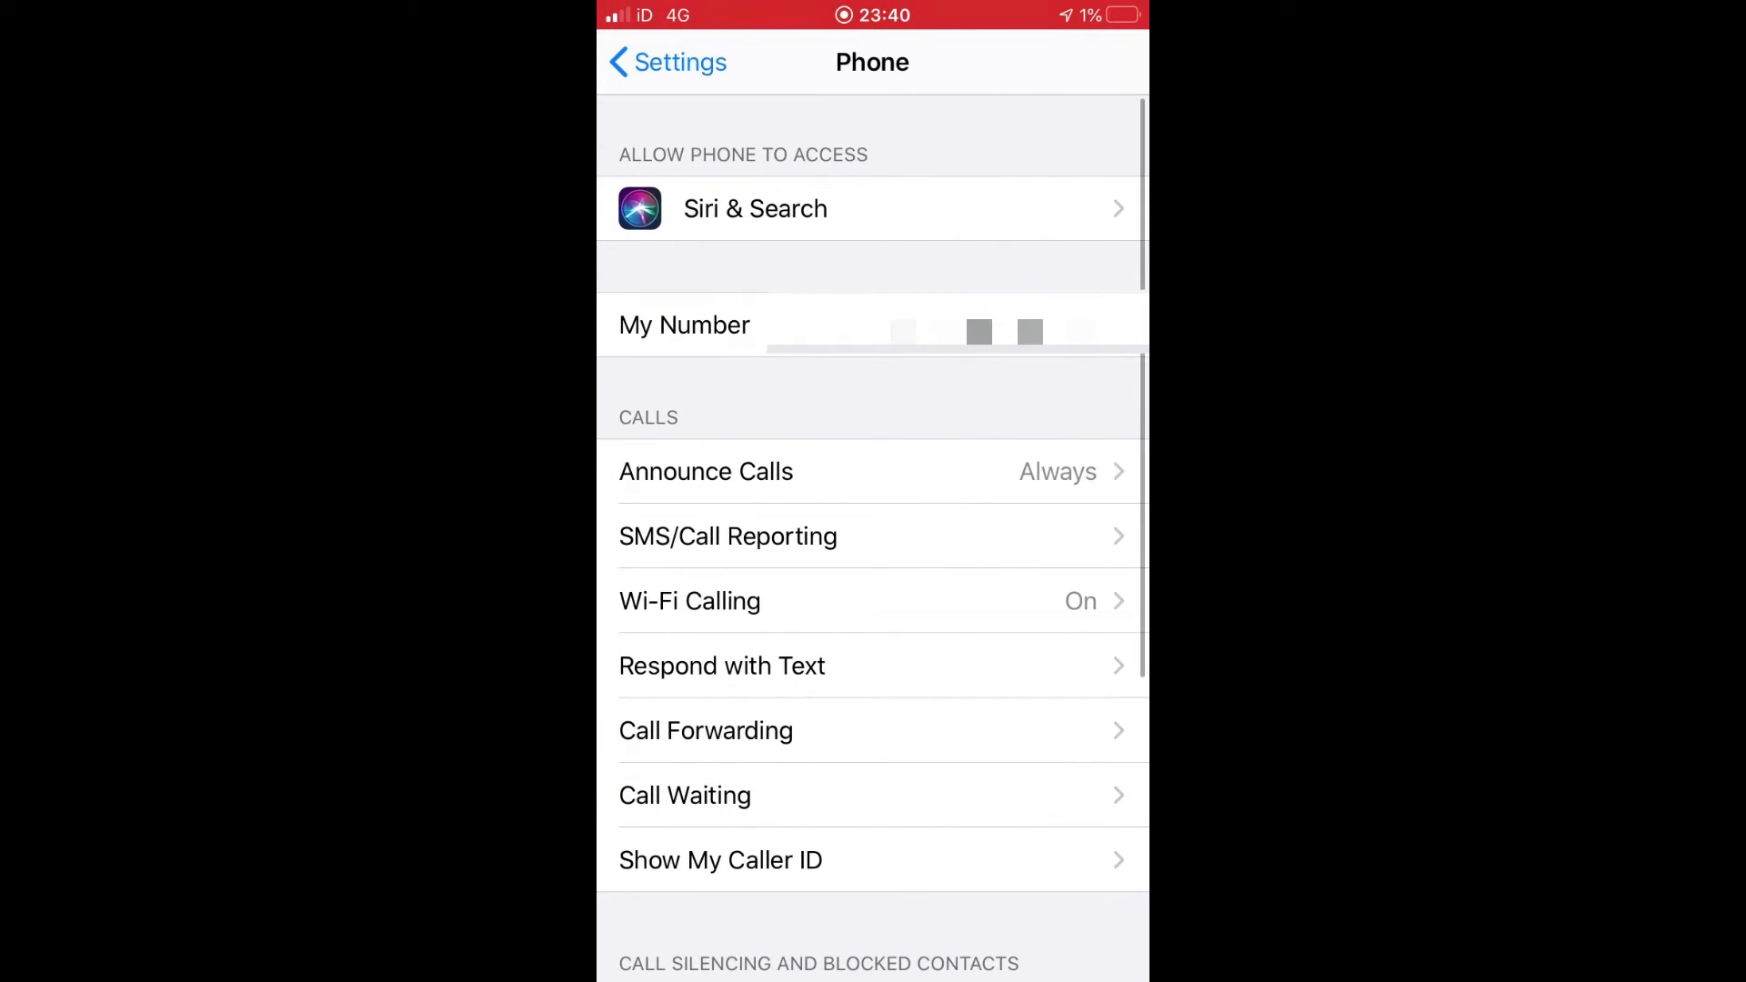
Set Announce Calls to Always in the Phone settings
{"action": "left_click", "coordinate": [873, 471]}
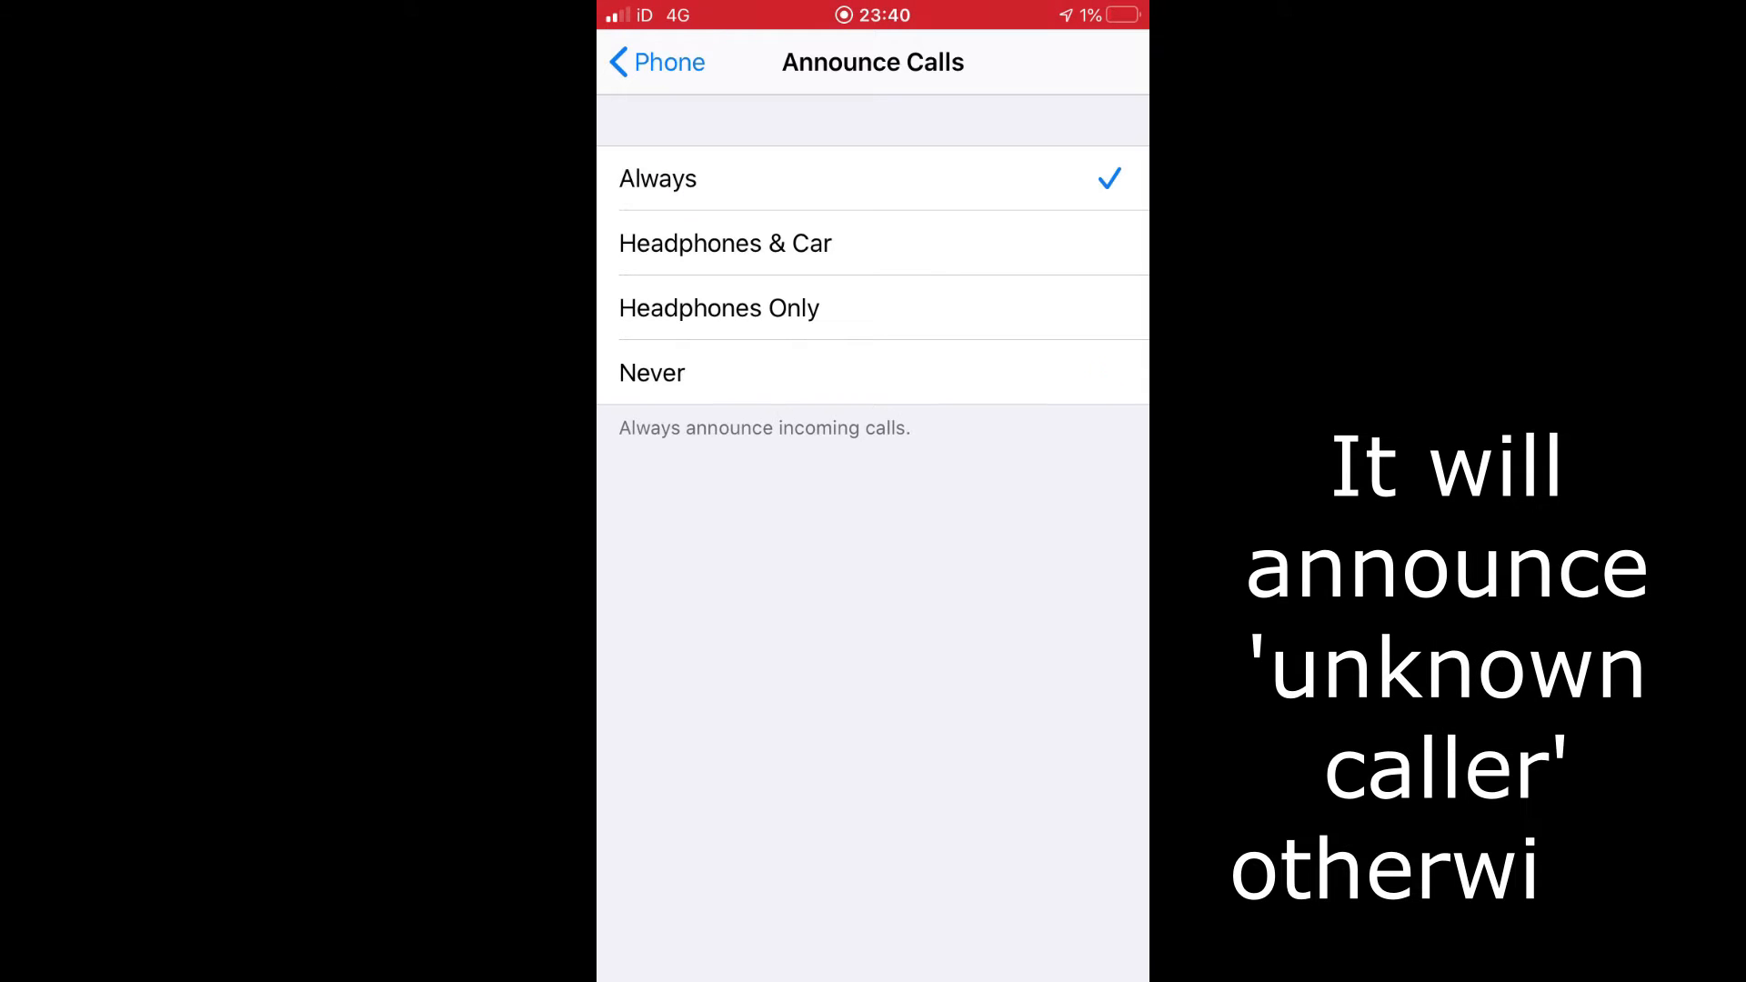
{"action": "left_click", "coordinate": [655, 61]}
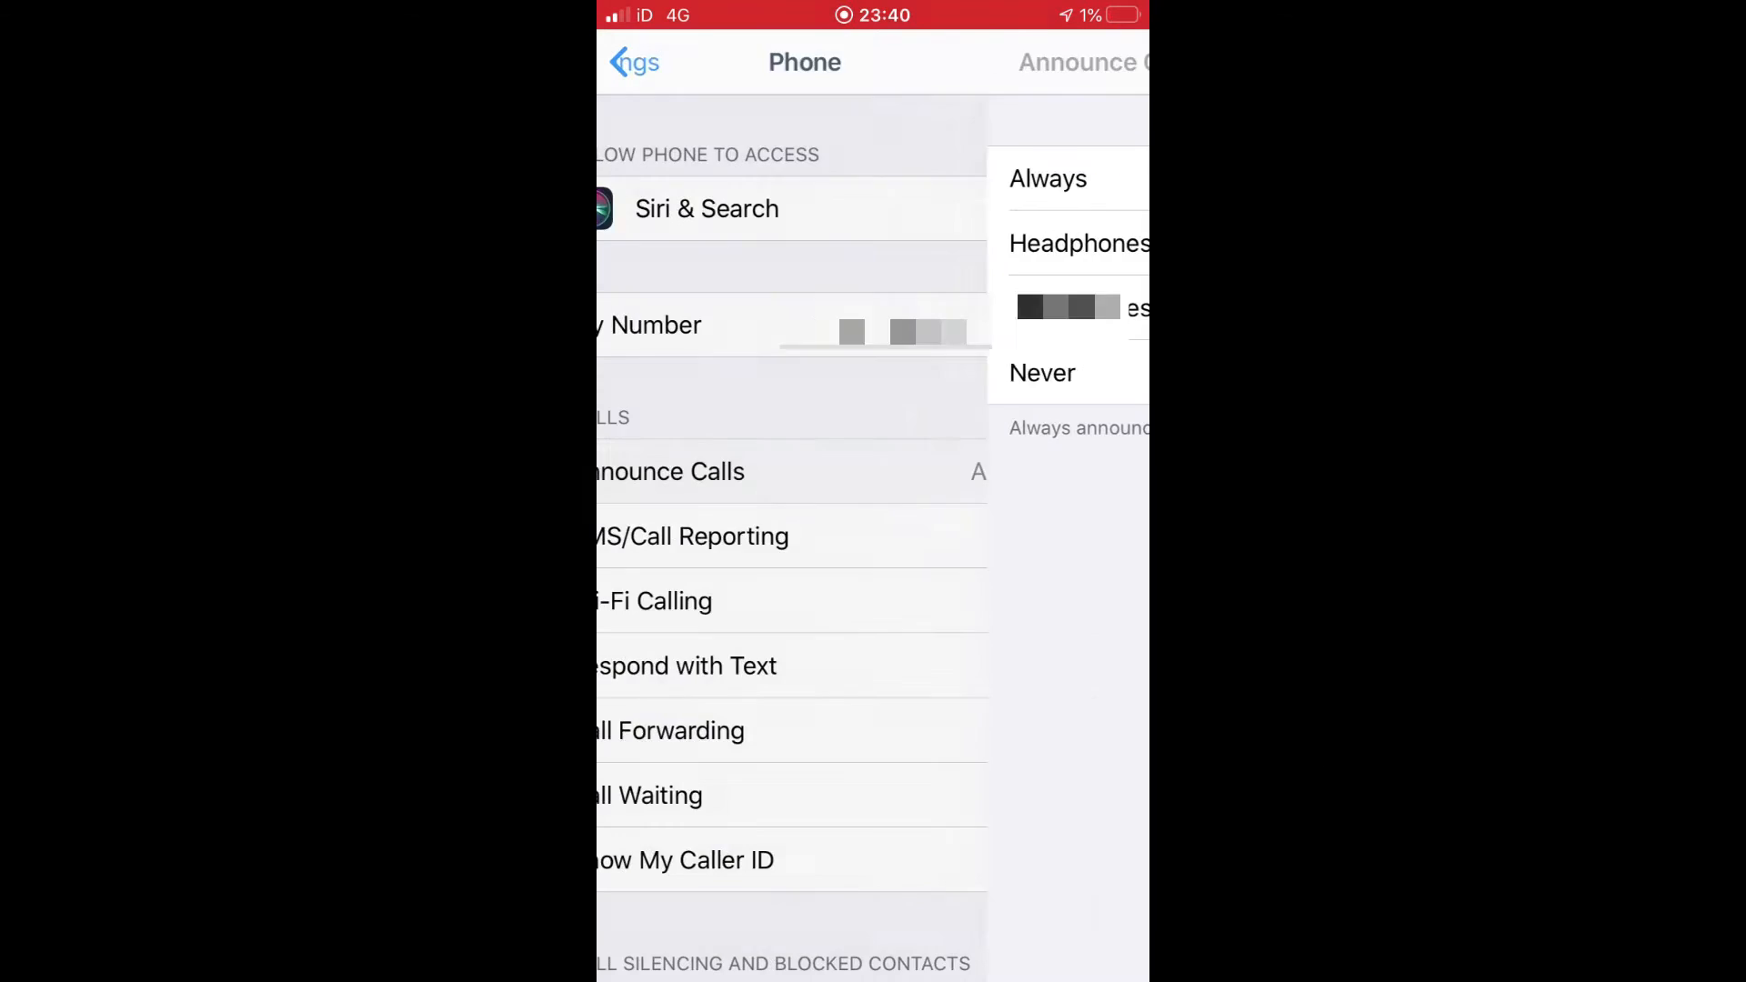
Back out to the main Settings list and press Home to exit
{"action": "left_click", "coordinate": [633, 61]}
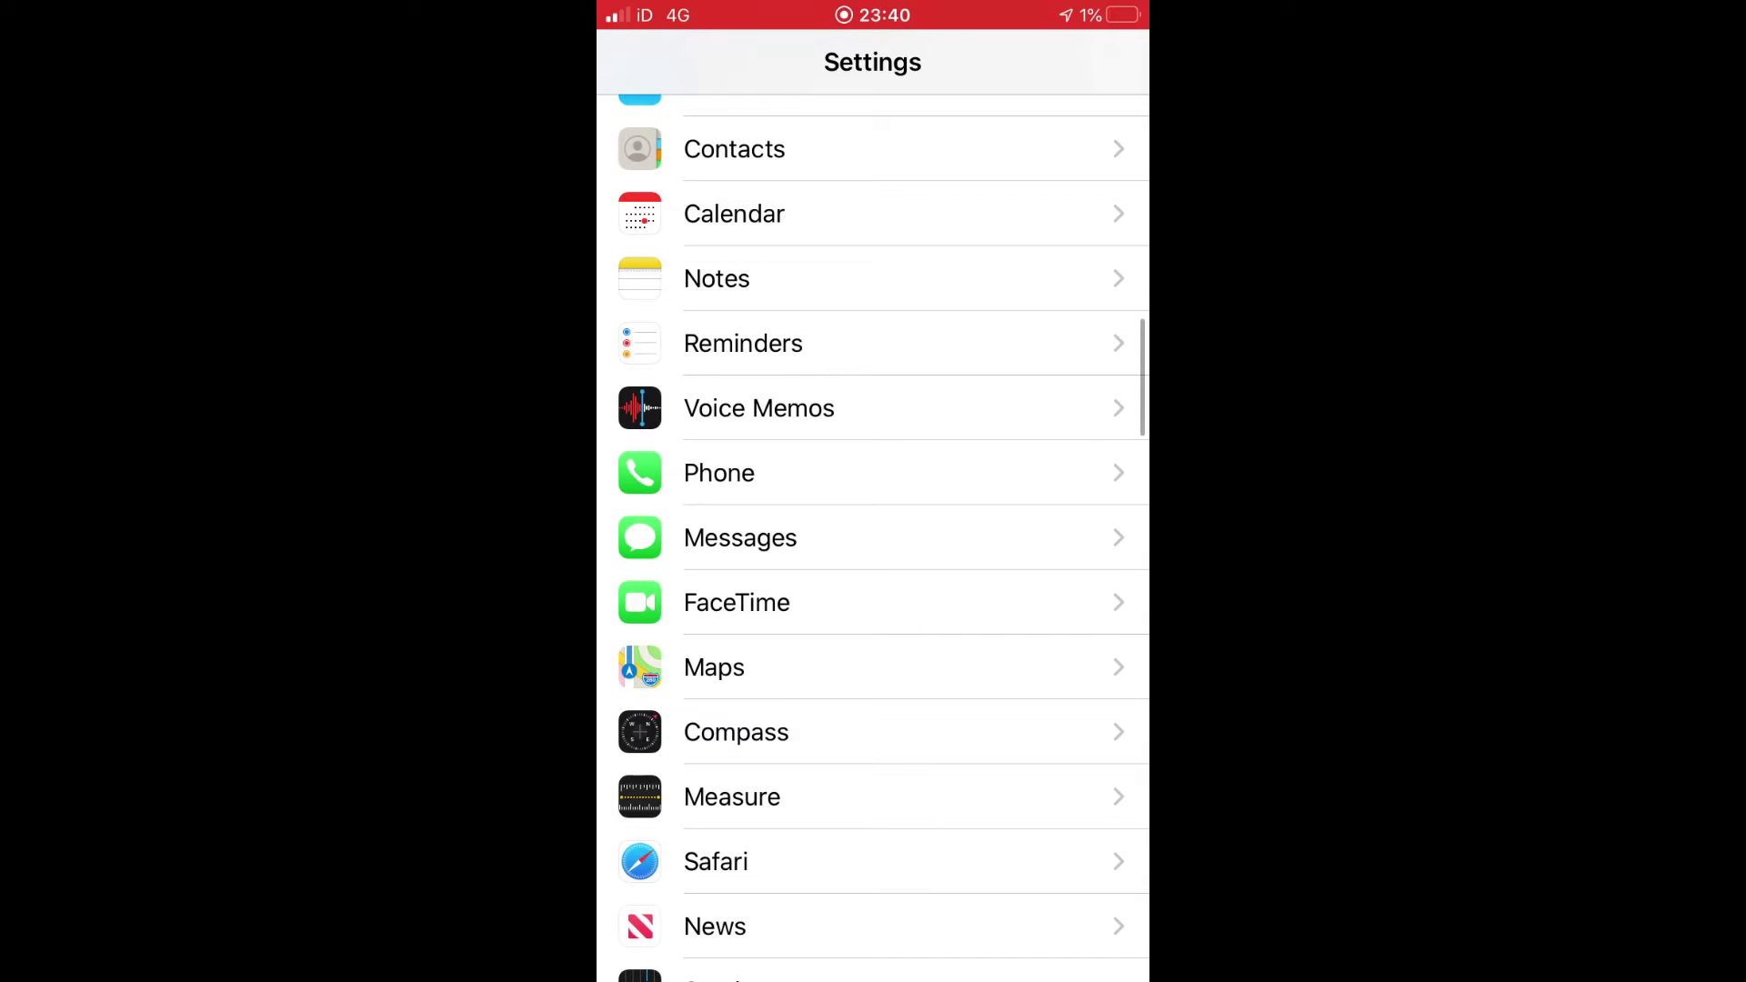
{"action": "key", "text": "home"}
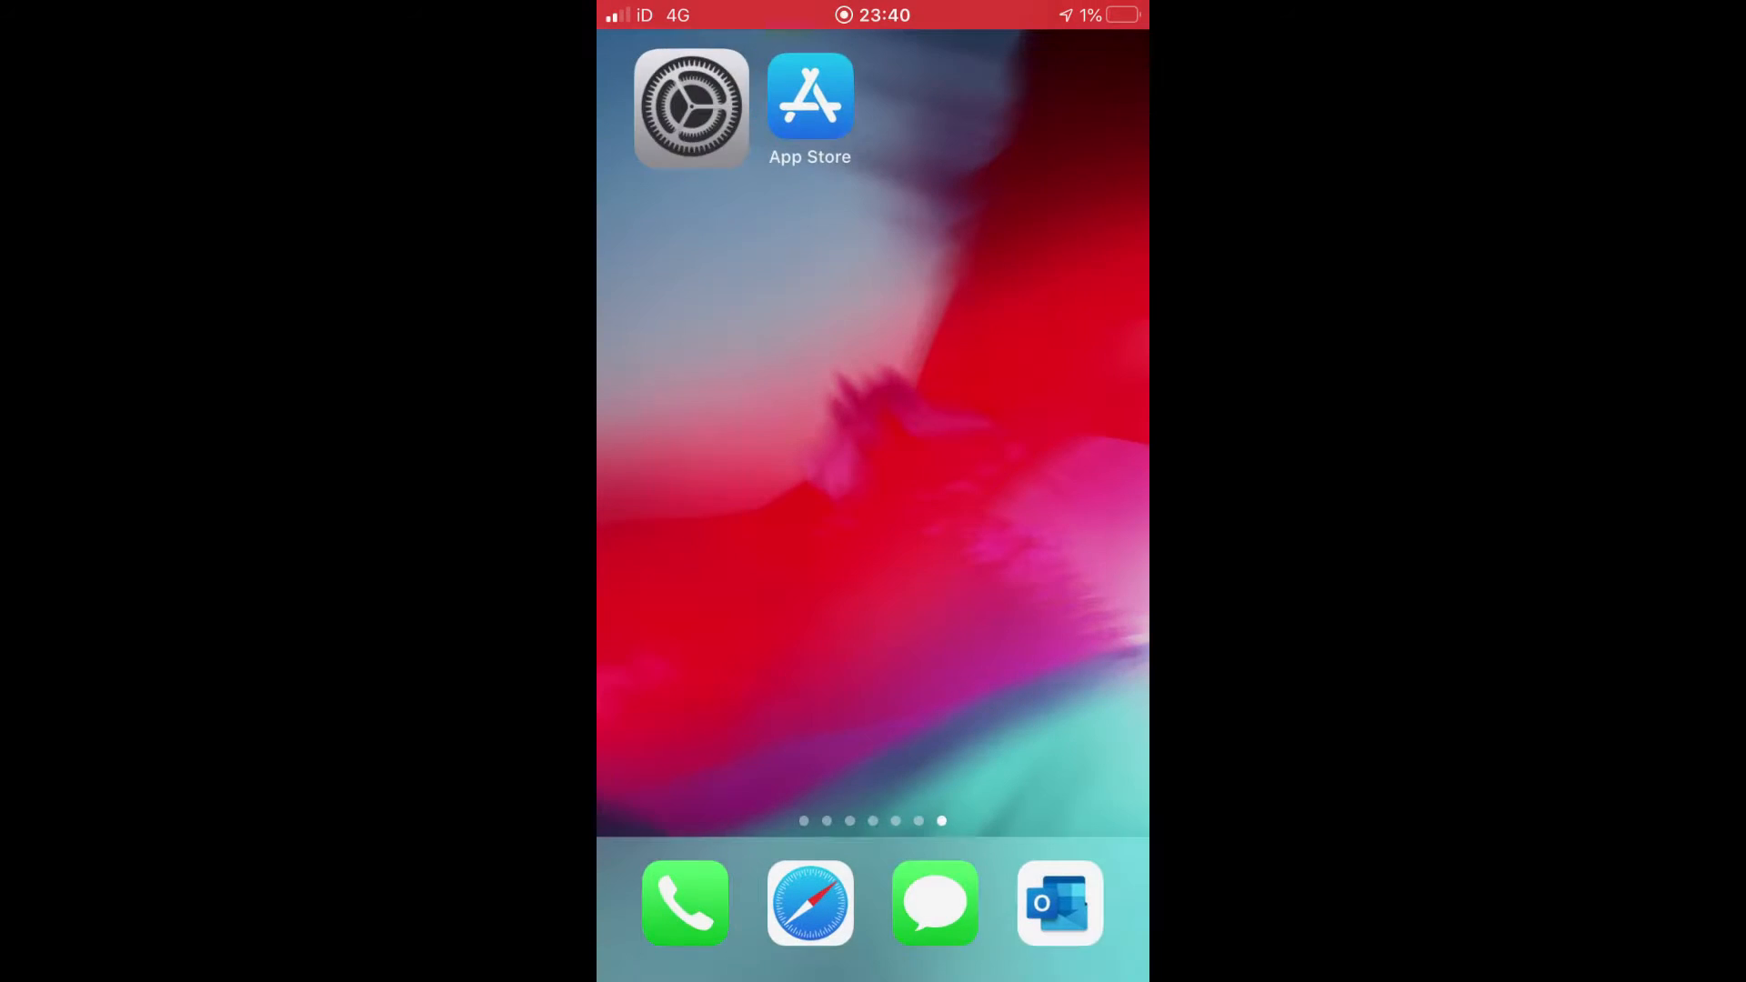